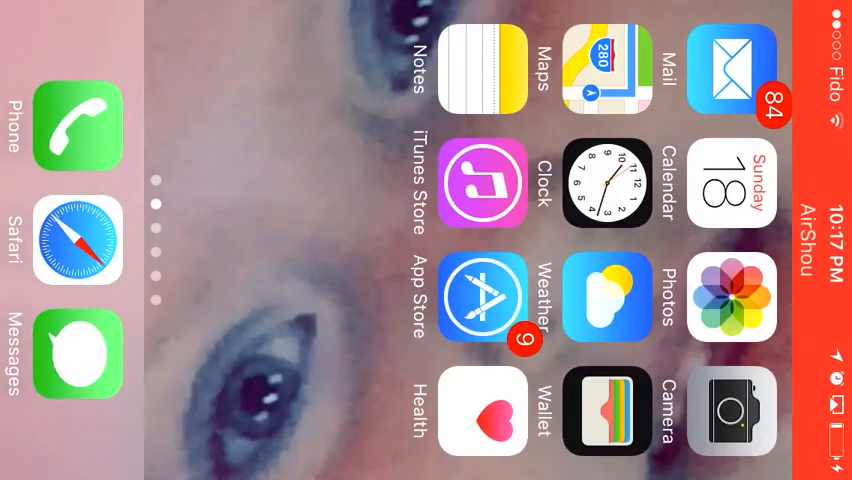
Swipe between apps and bring Safari's savagepool.com page back into view.
{"action": "scroll", "scroll_direction": "right", "scroll_amount": 3}
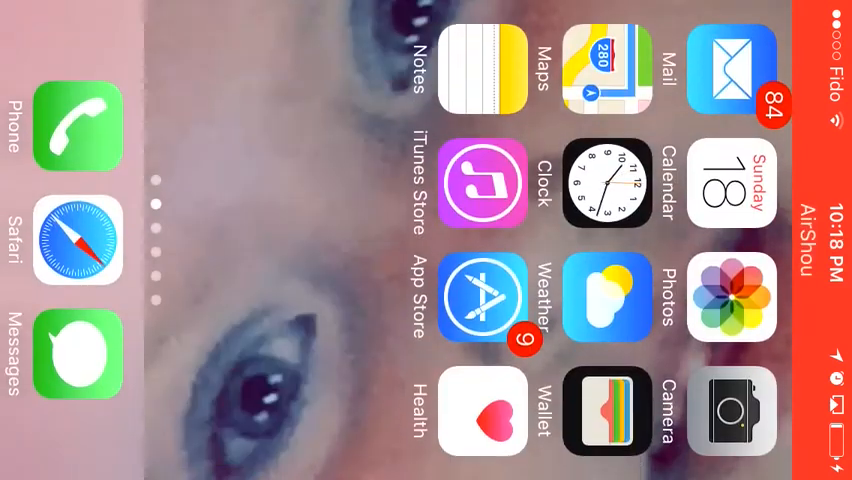
{"action": "scroll", "scroll_direction": "left", "scroll_amount": 3}
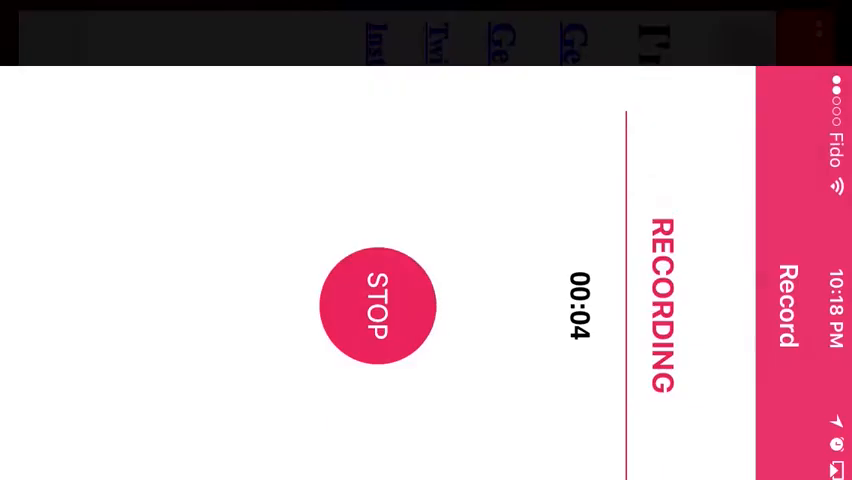
{"action": "left_click", "coordinate": [378, 305]}
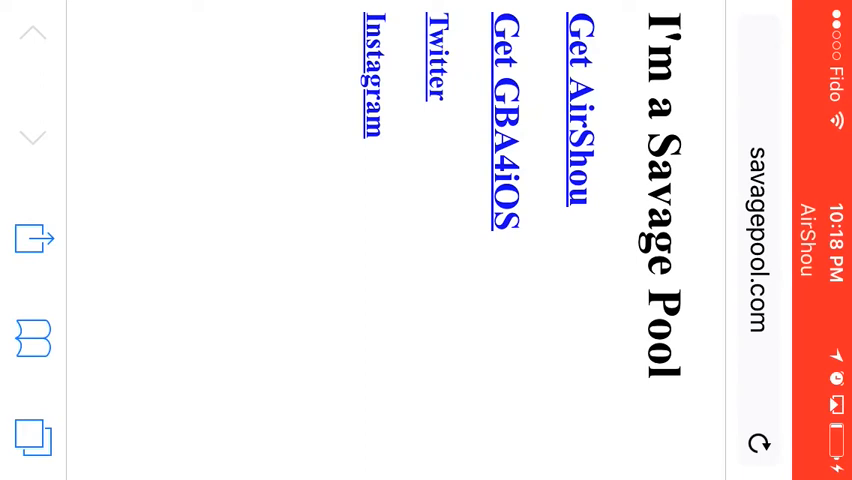
{"action": "scroll", "scroll_direction": "down", "scroll_amount": 3}
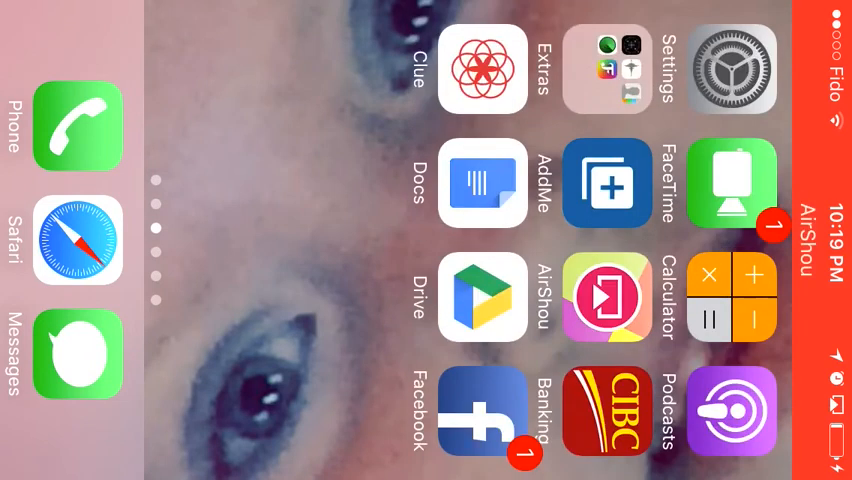
Swipe two Home Screen pages to reach the AirShou icon and relaunch it.
{"action": "scroll", "scroll_direction": "left", "scroll_amount": 3}
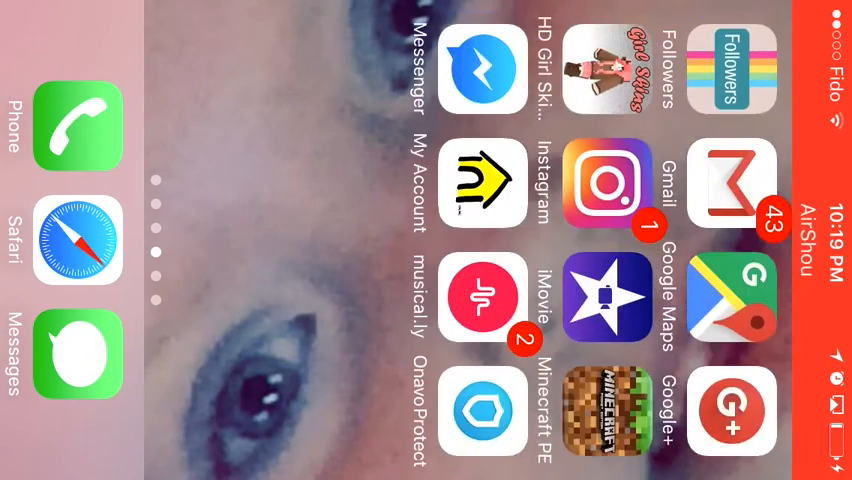
{"action": "scroll", "scroll_direction": "left", "scroll_amount": 3}
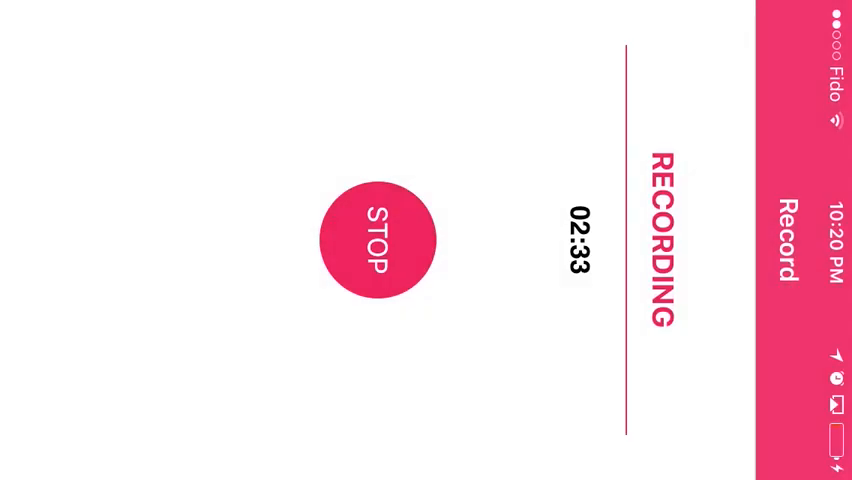
Check that AirShou's recording timer is running, then go to the Home Screen.
{"action": "left_click", "coordinate": [378, 240]}
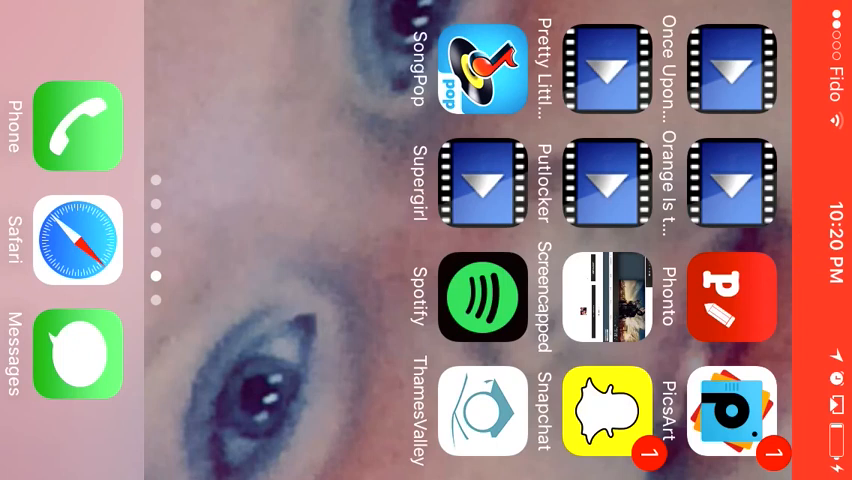
Swipe two pages left to the page with AirShou, Settings and Calculator.
{"action": "scroll", "scroll_direction": "left", "scroll_amount": 3}
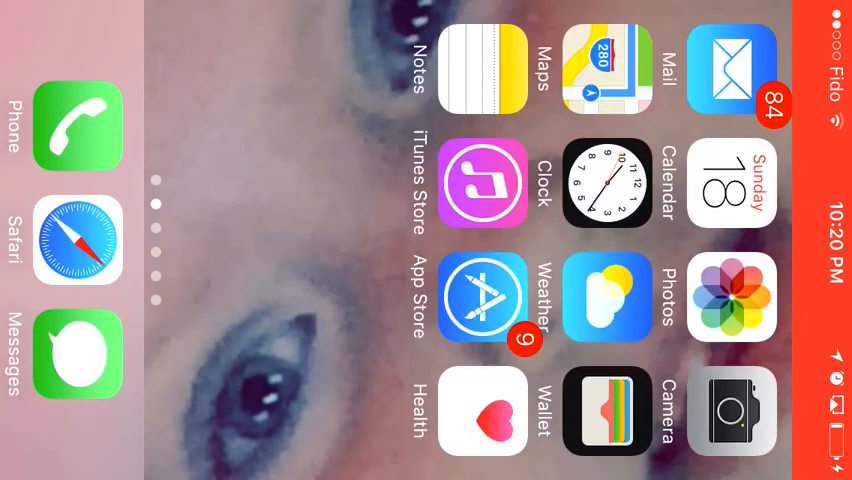
{"action": "scroll", "scroll_direction": "left", "scroll_amount": 3}
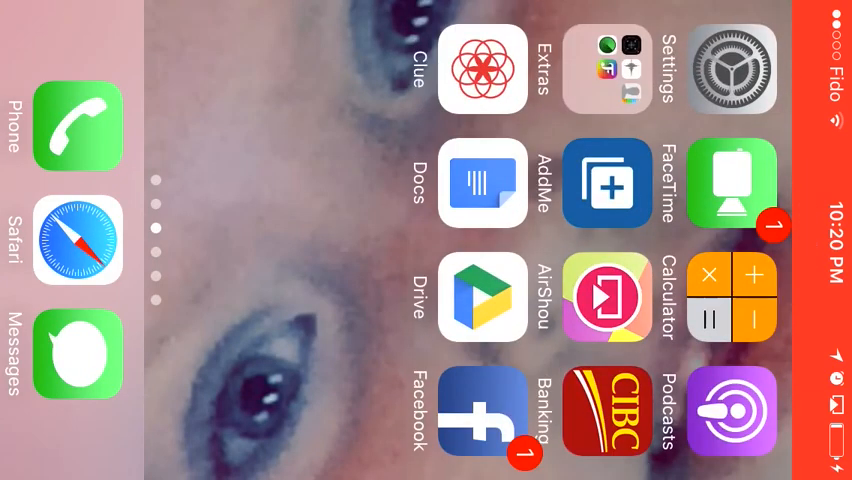